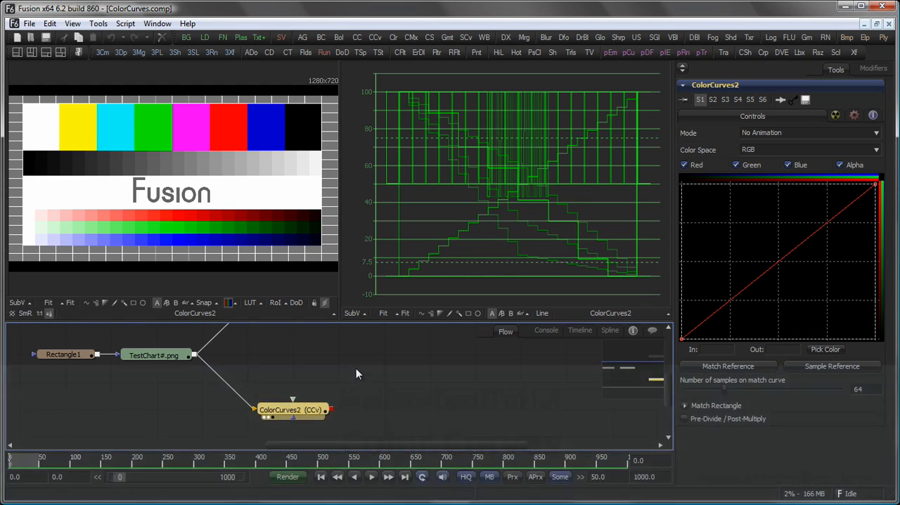
mouse_move(737, 177)
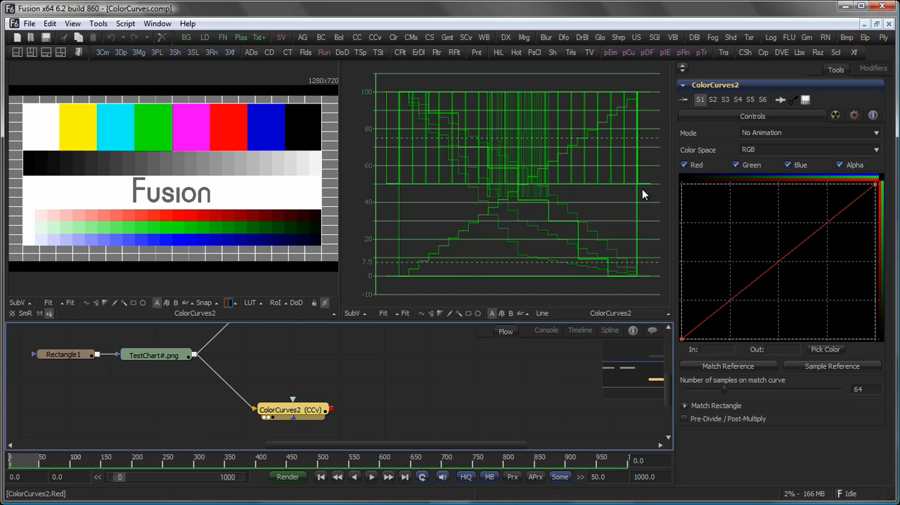
mouse_move(689, 199)
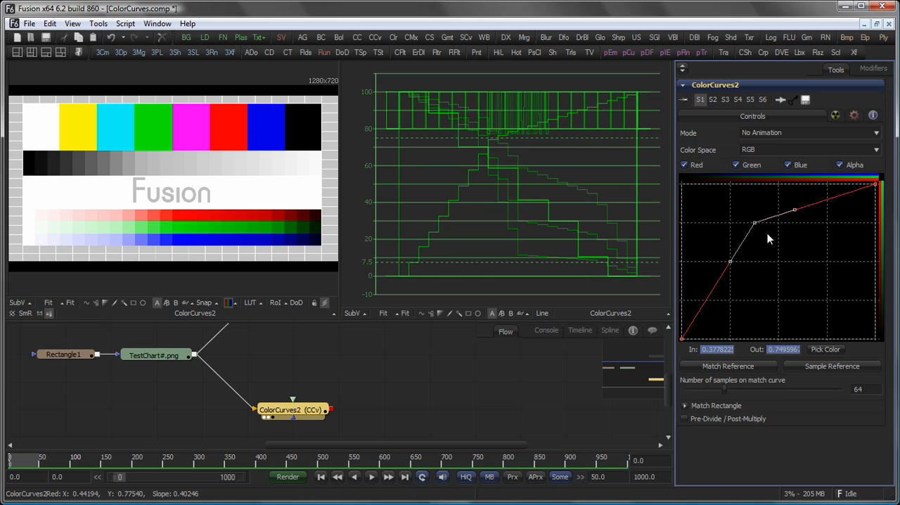
mouse_move(766, 239)
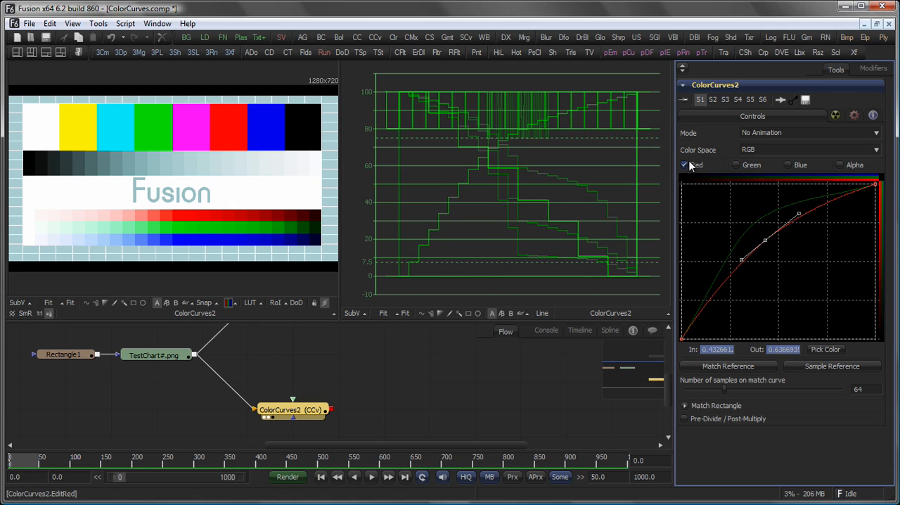
Step: Shape the red, green and blue curves apart, lifting blue highest for a cool tint
click(737, 164)
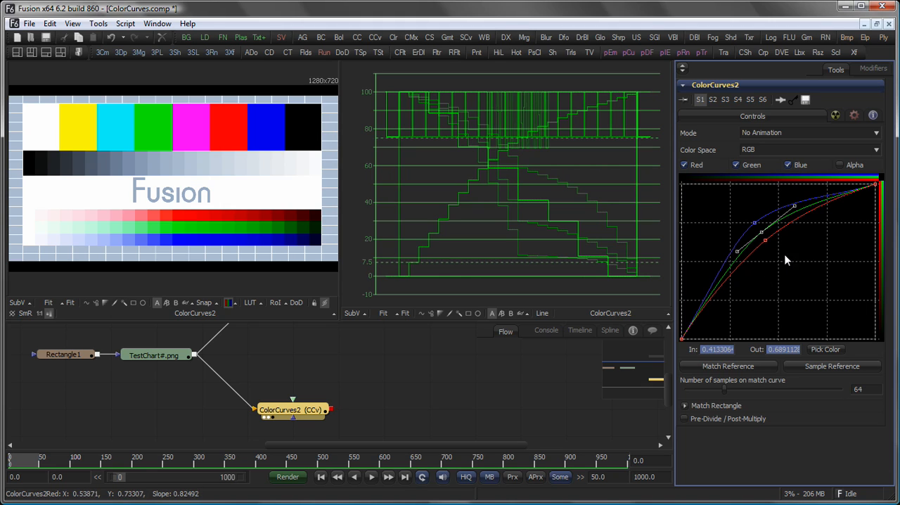
drag(762, 250, 762, 242)
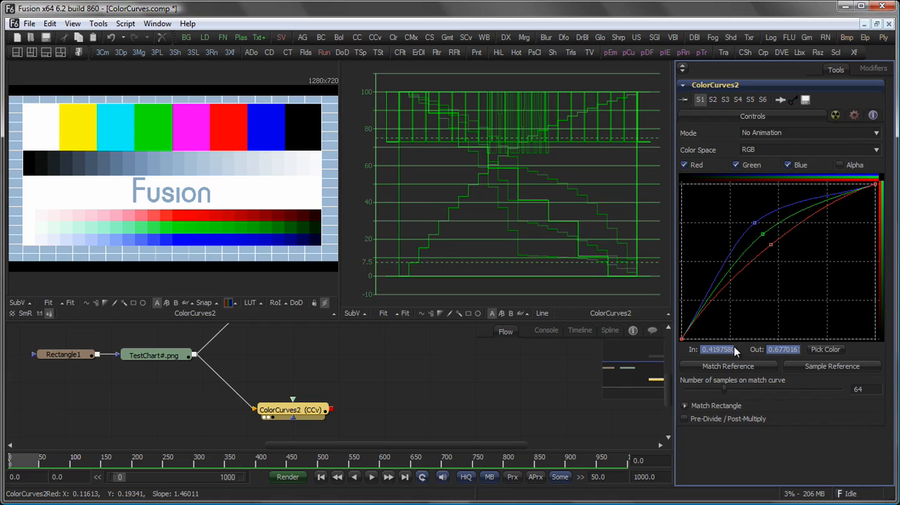
mouse_move(872, 196)
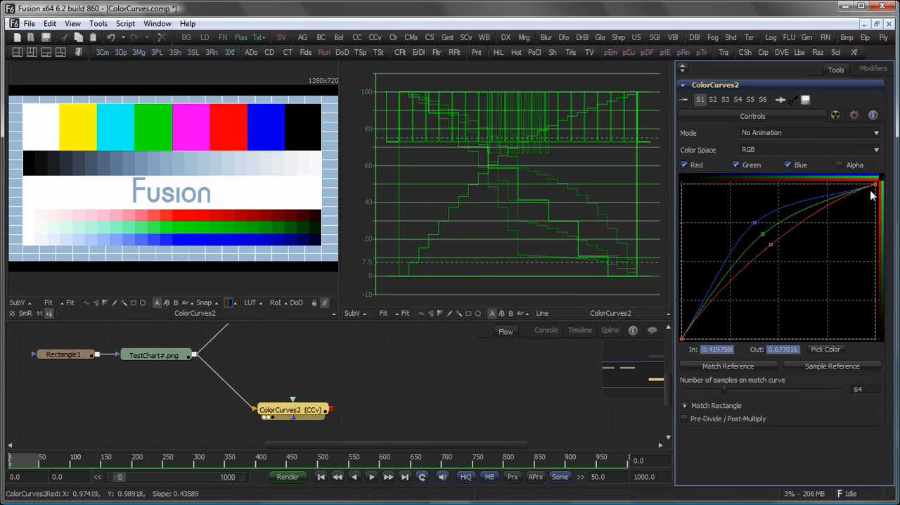
click(610, 331)
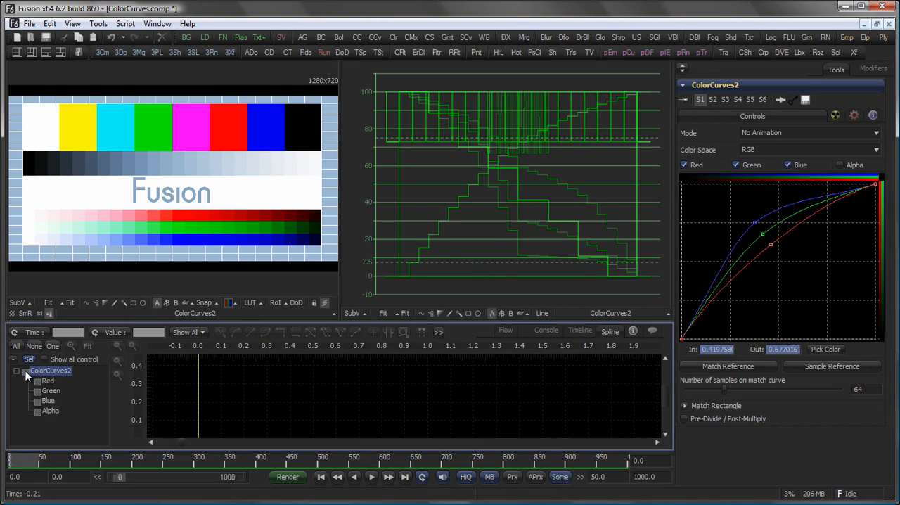
Step: Display ColorCurves2's channel curves in the spline graph and select one curve
click(87, 346)
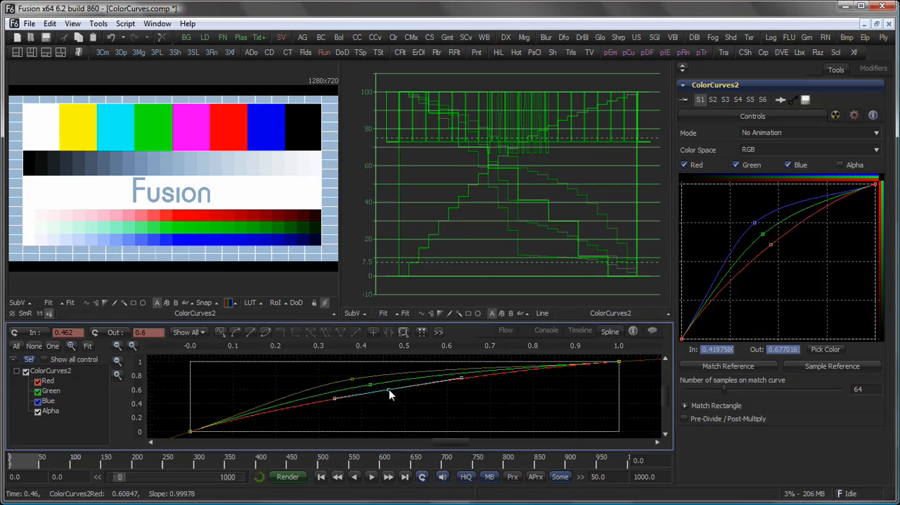
click(505, 331)
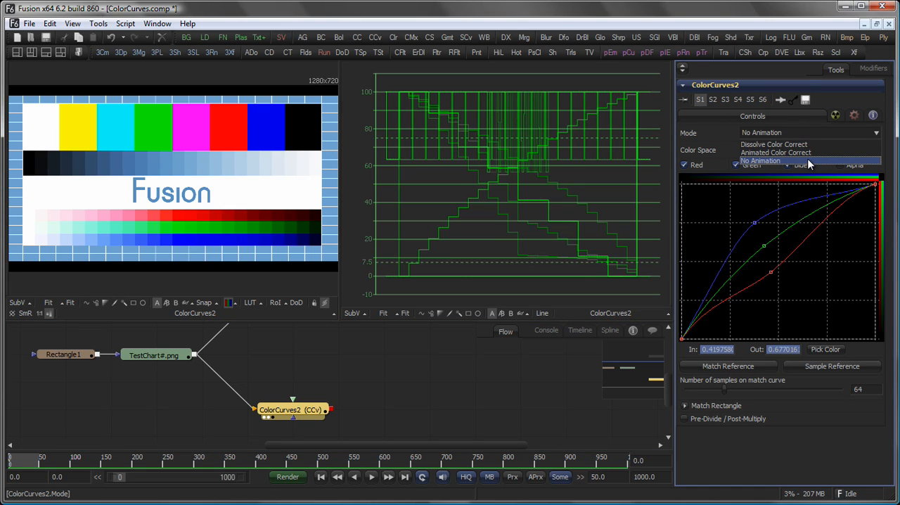
mouse_move(782, 290)
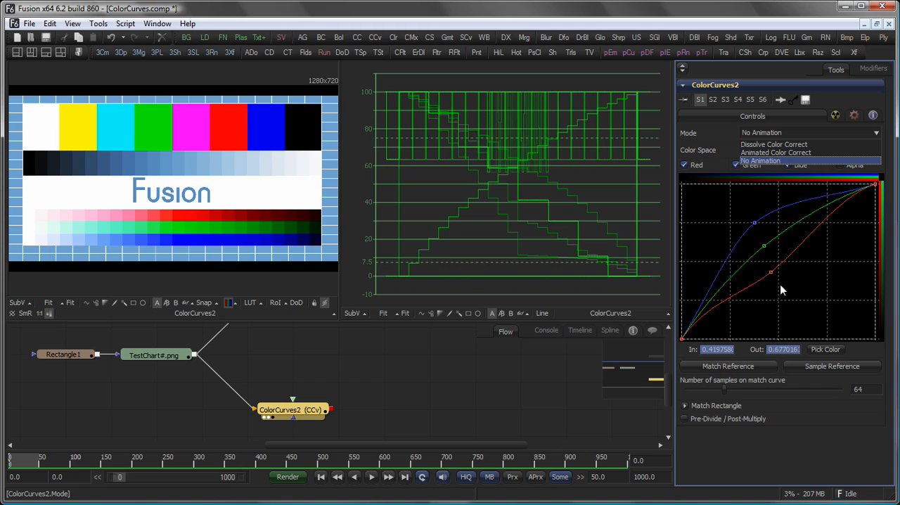
mouse_move(222, 458)
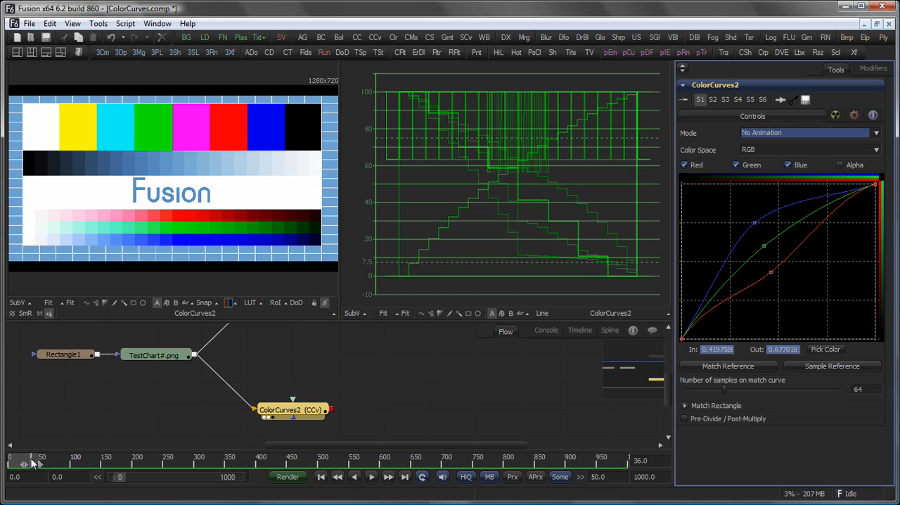
Step: Dip the red curve through the midtones and set Mode to Animated Color Correct
drag(771, 271, 782, 272)
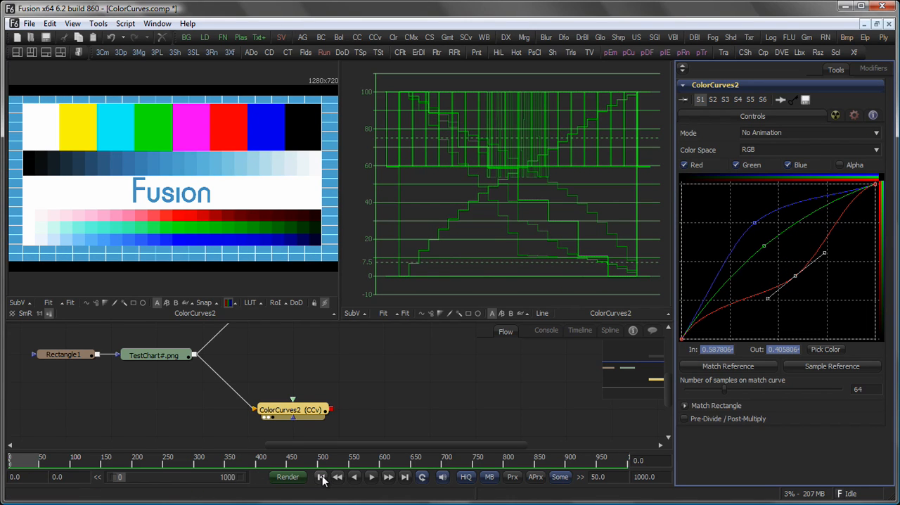
click(809, 133)
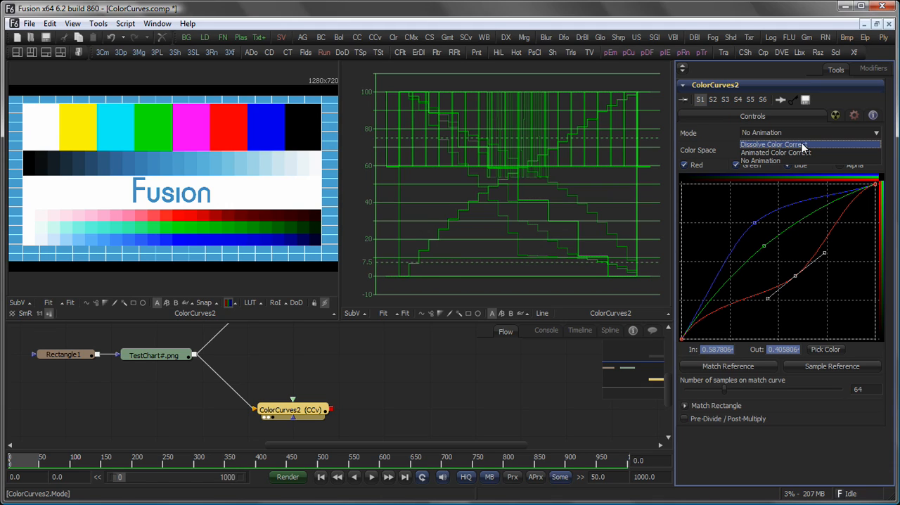
mouse_move(794, 140)
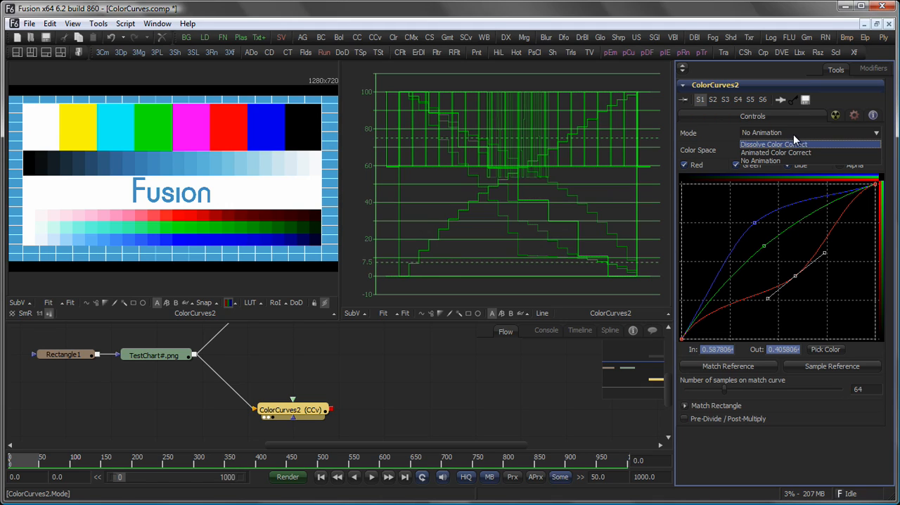
click(776, 152)
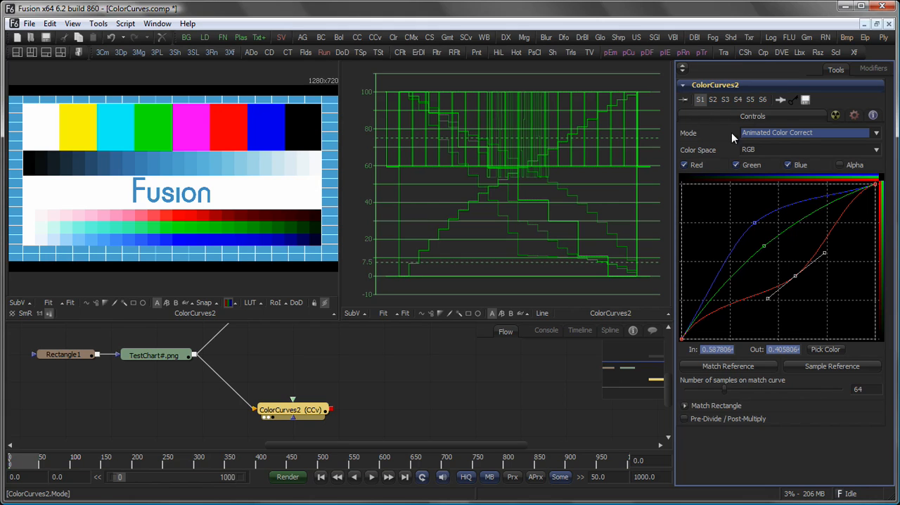
mouse_move(776, 268)
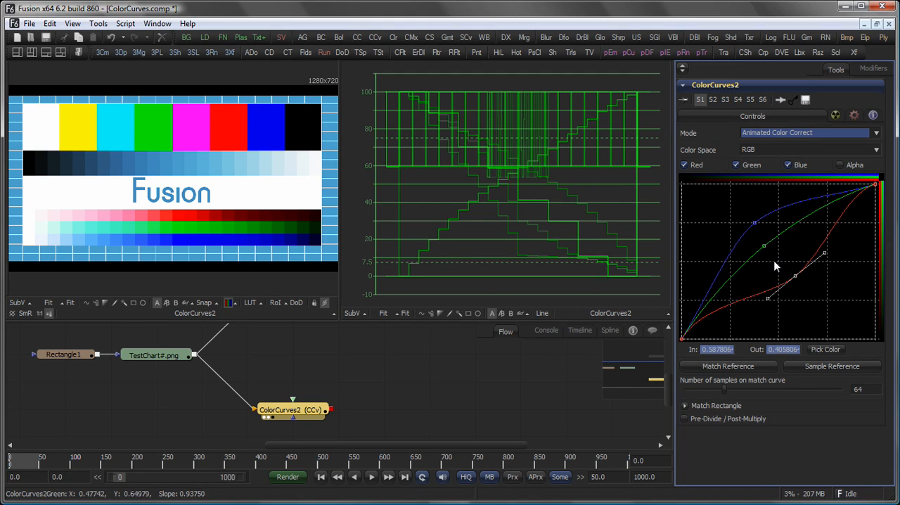
mouse_move(745, 270)
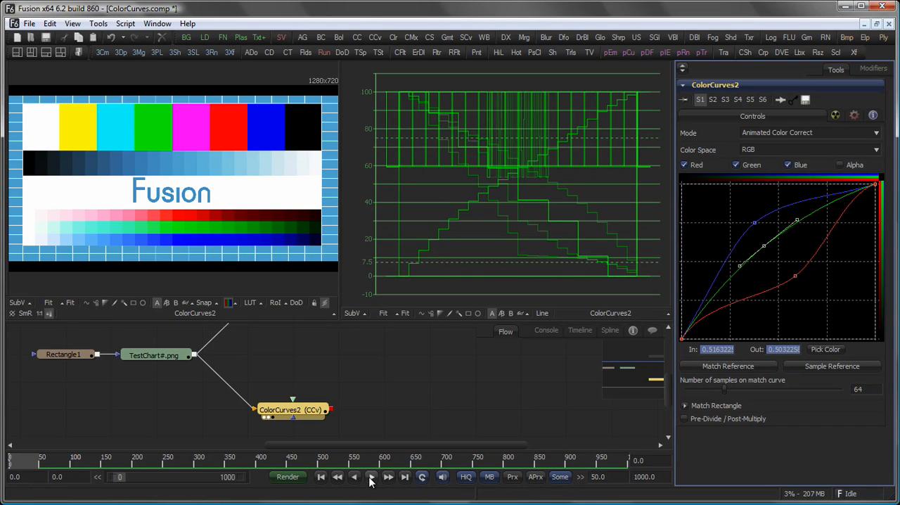
Step: Play the animated colour correction, stop playback and return Mode to No Animation
click(372, 476)
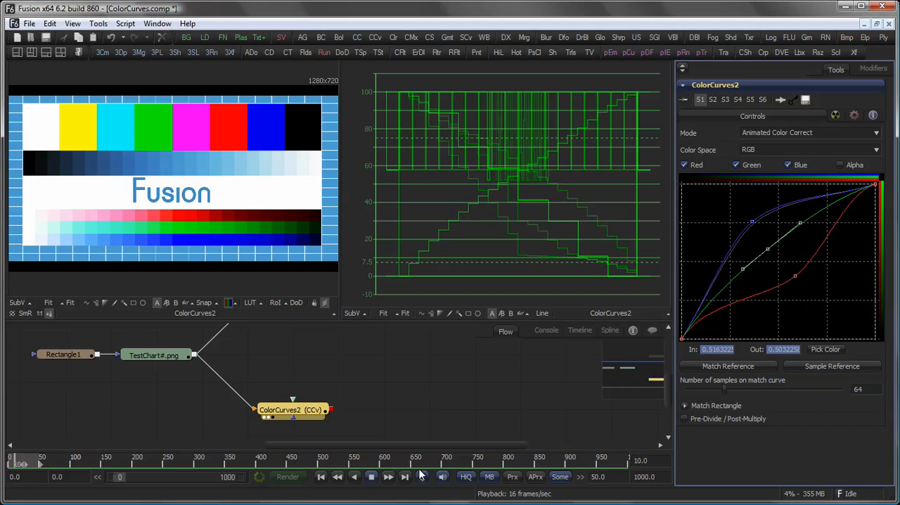
click(388, 476)
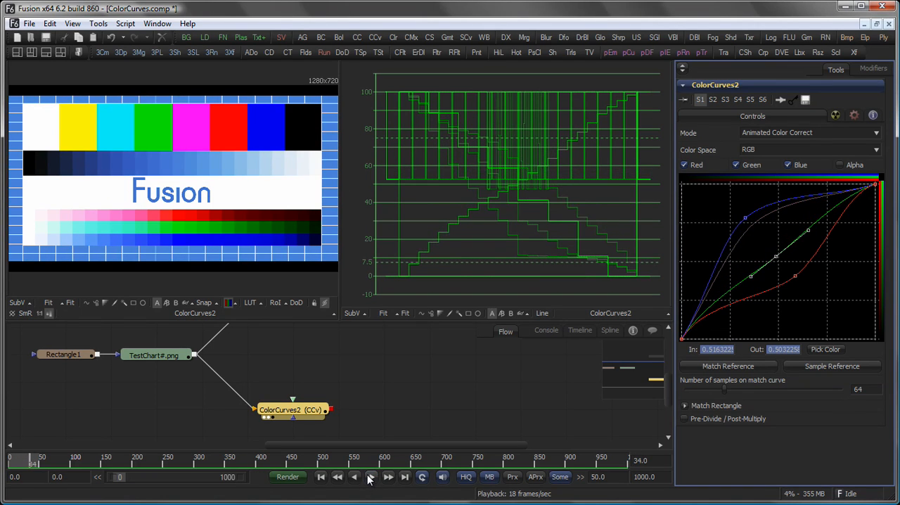
click(809, 132)
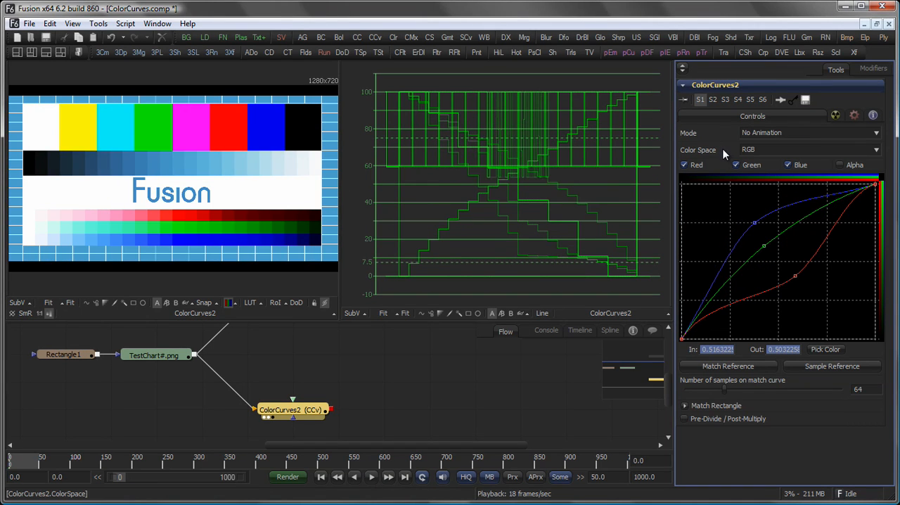
mouse_move(785, 153)
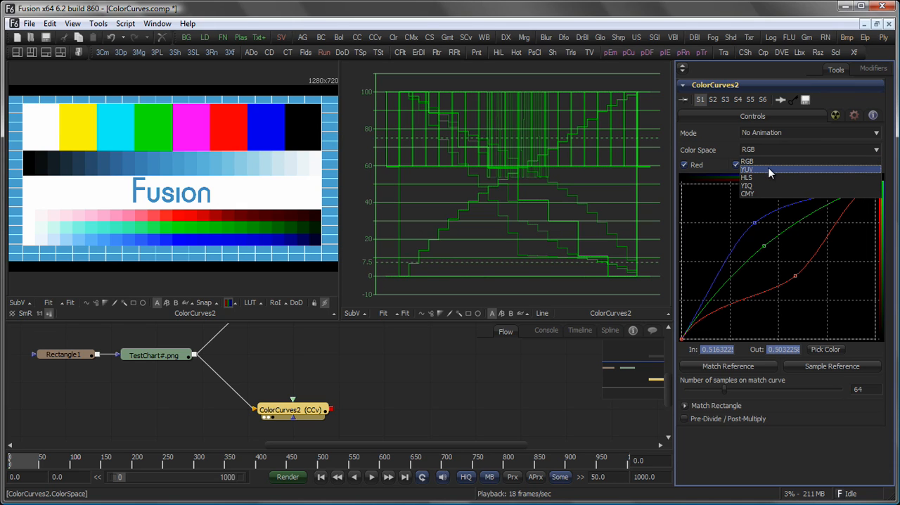
Step: Switch the curves' color space through YUV, YIQ and CMY, ending back on RGB
click(747, 168)
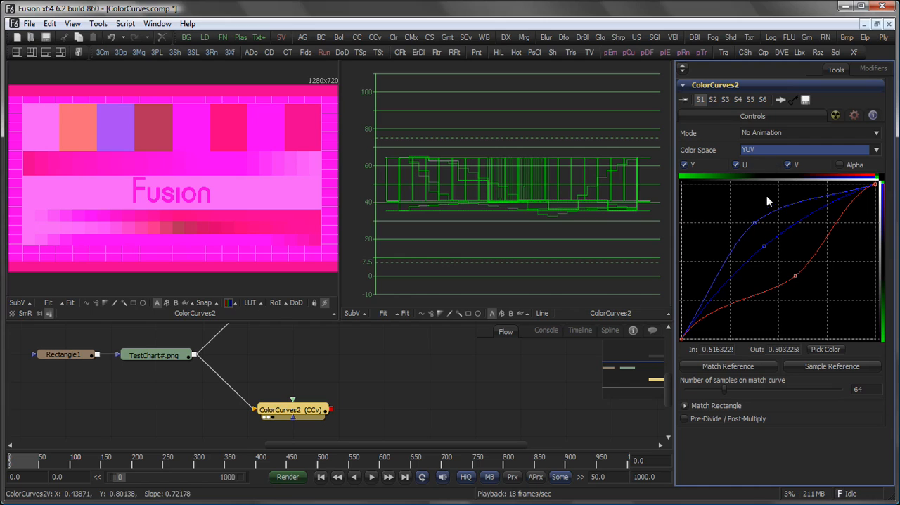
click(684, 163)
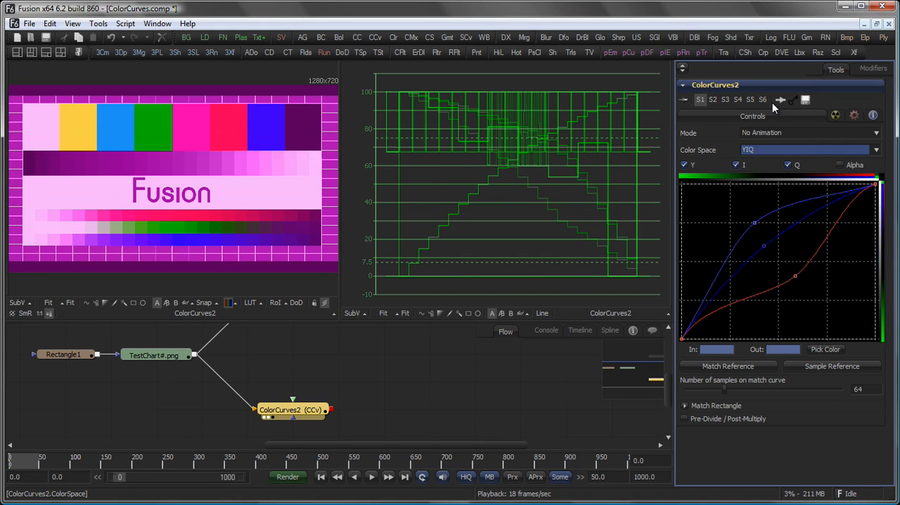
click(809, 149)
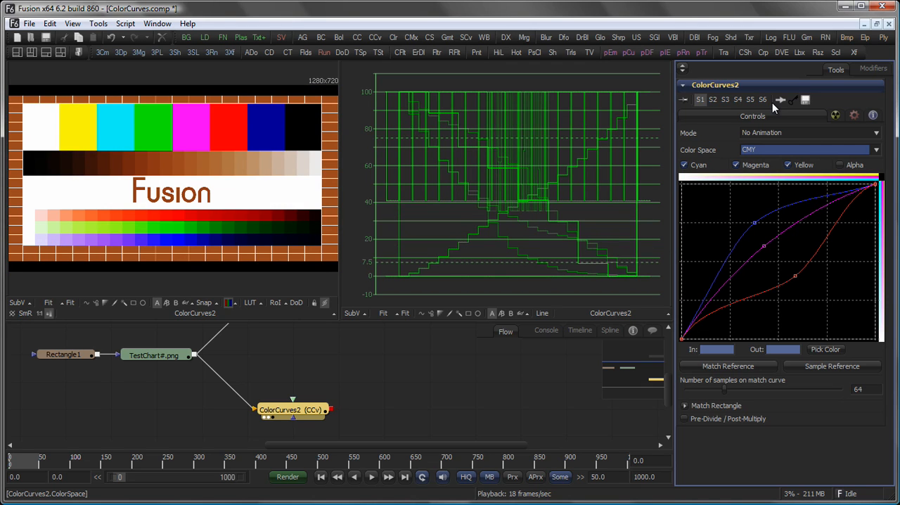
click(809, 149)
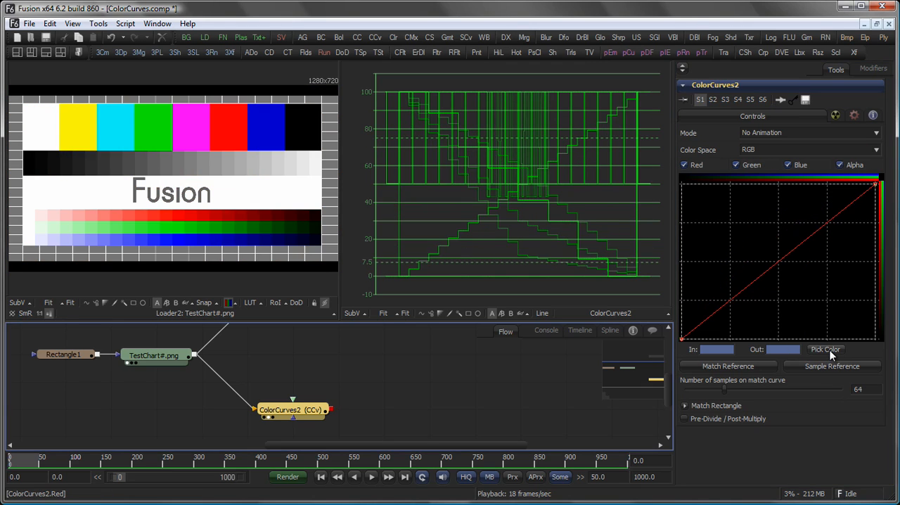
mouse_move(819, 328)
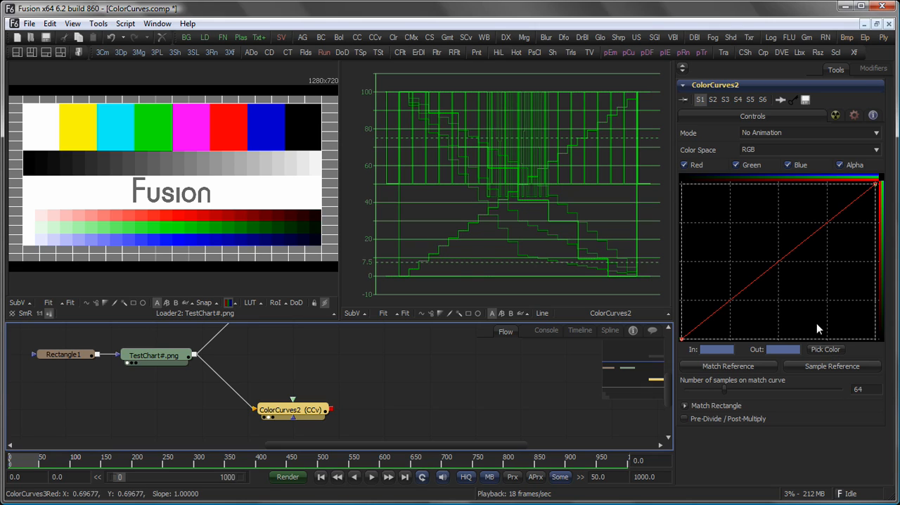
mouse_move(232, 143)
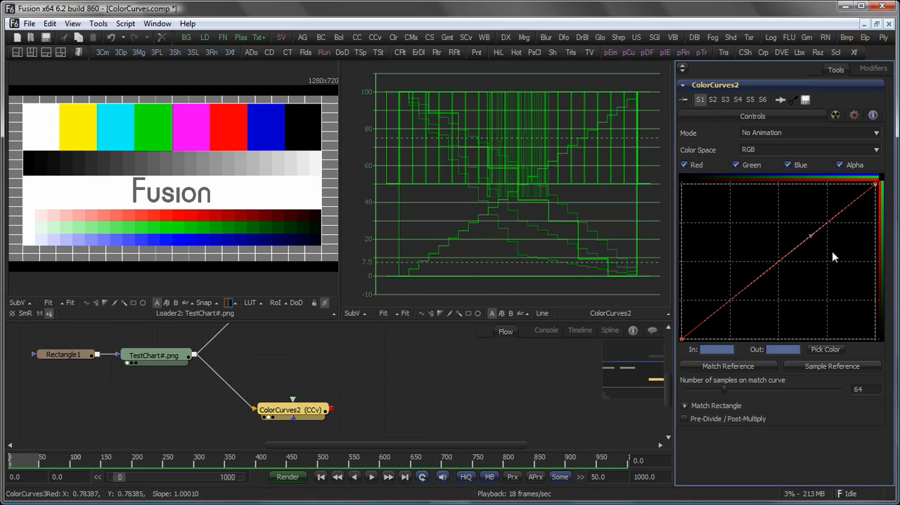
mouse_move(813, 250)
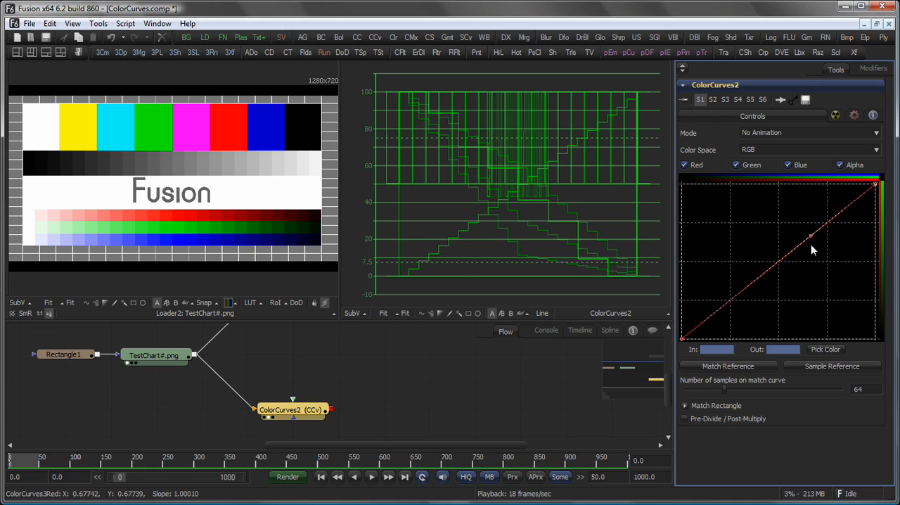
mouse_move(817, 239)
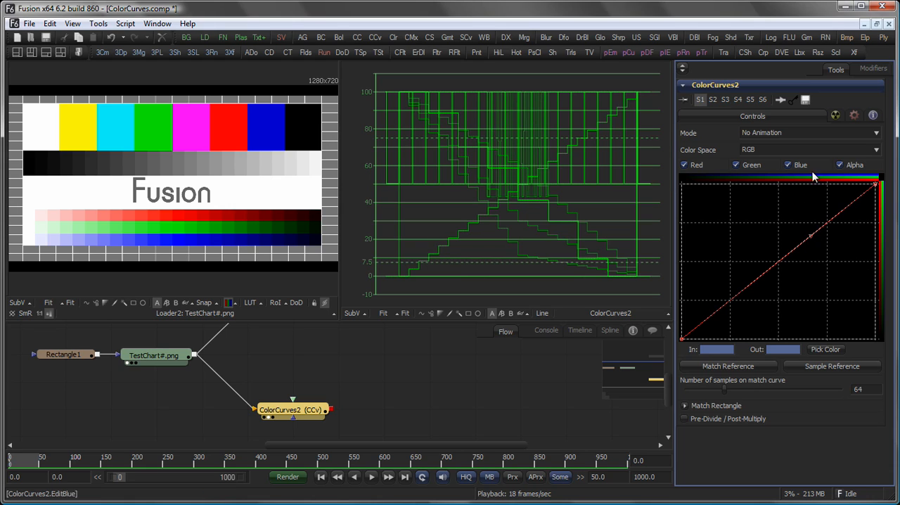
Step: Connect the reference image to ColorCurves2, tinting the test chart blue-violet
click(737, 164)
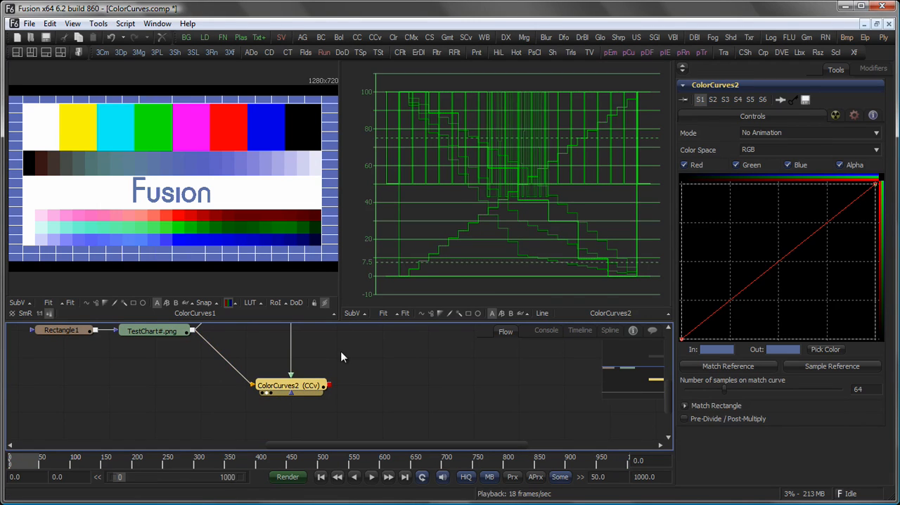
Step: Match the curves to the reference, producing stepped RGB curves with 8 samples
click(729, 365)
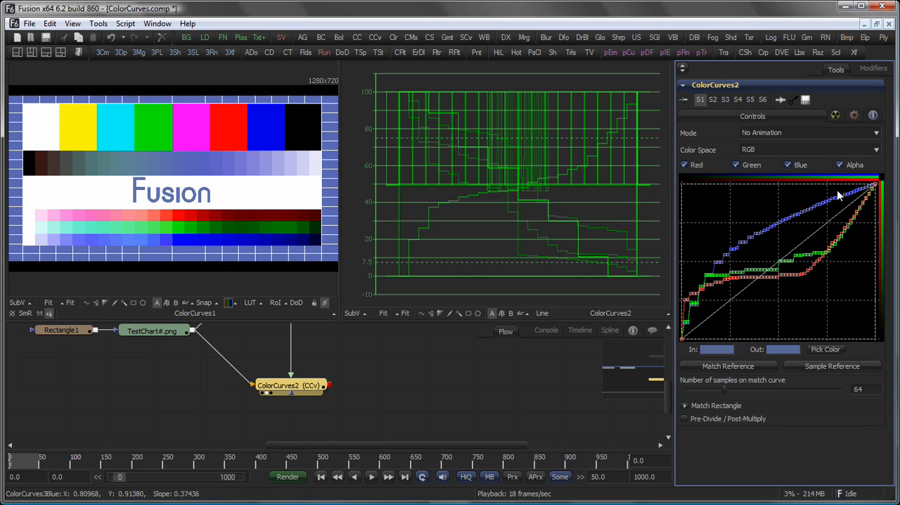
mouse_move(706, 397)
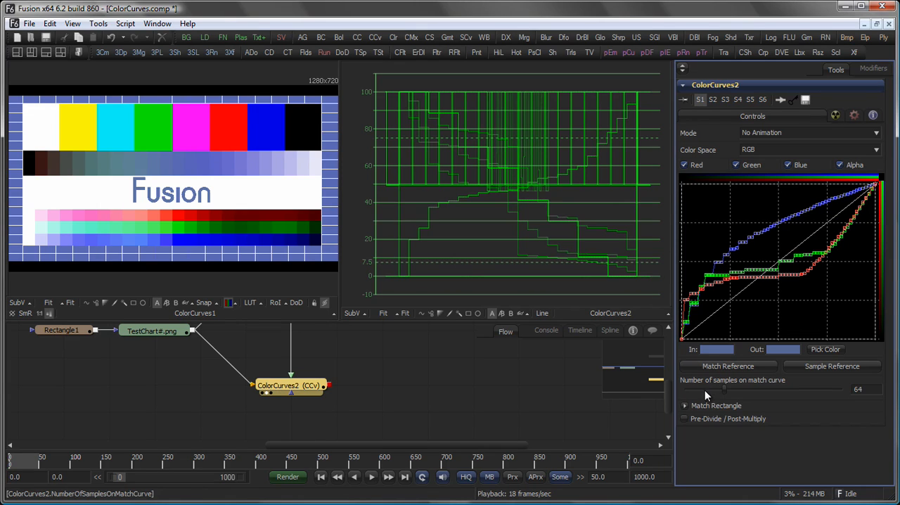
mouse_move(758, 393)
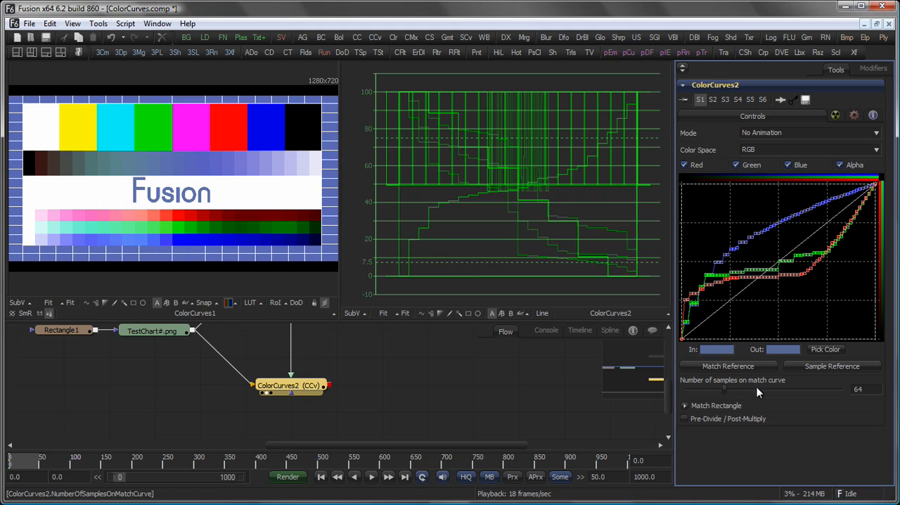
mouse_move(878, 407)
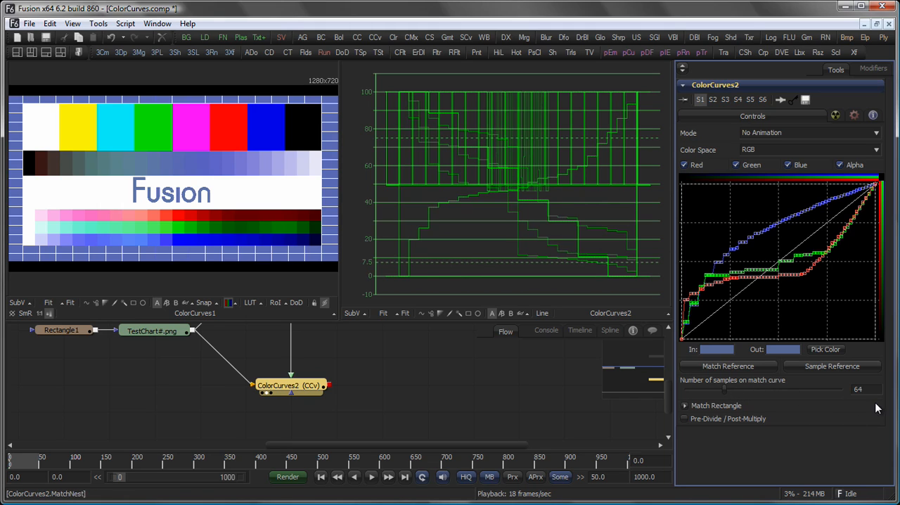
click(858, 388)
text(8)
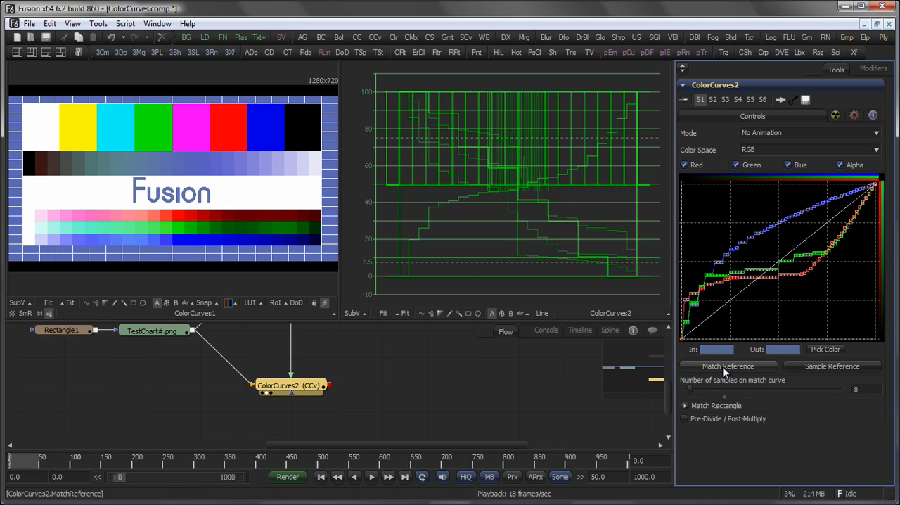
Step: Rematch to the reference with fewer samples, giving smooth curves at sample count 7
click(729, 365)
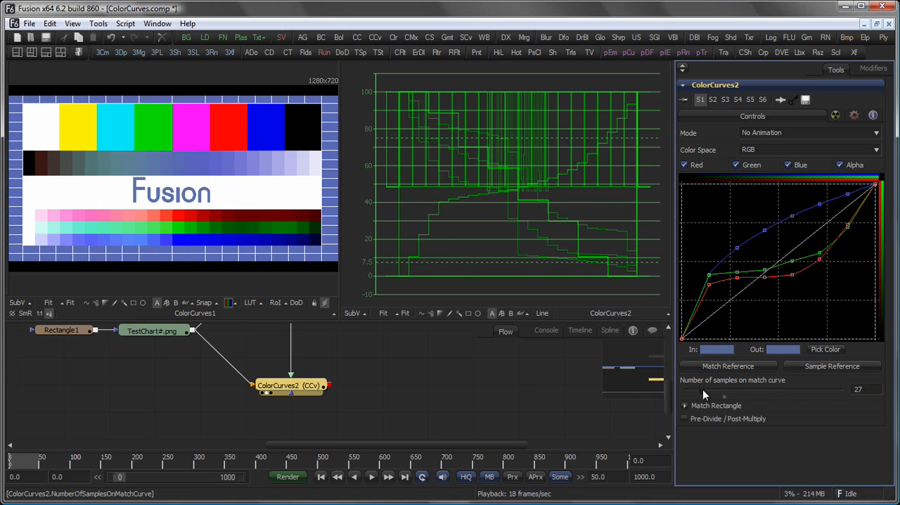
click(729, 365)
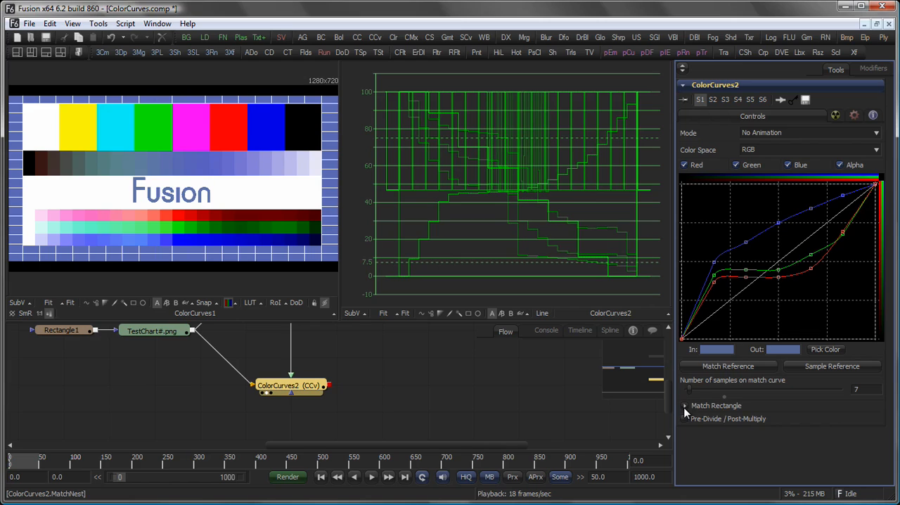
Step: Show and shrink the Match Rectangle region, then reset the curves straight with 64 samples
click(685, 405)
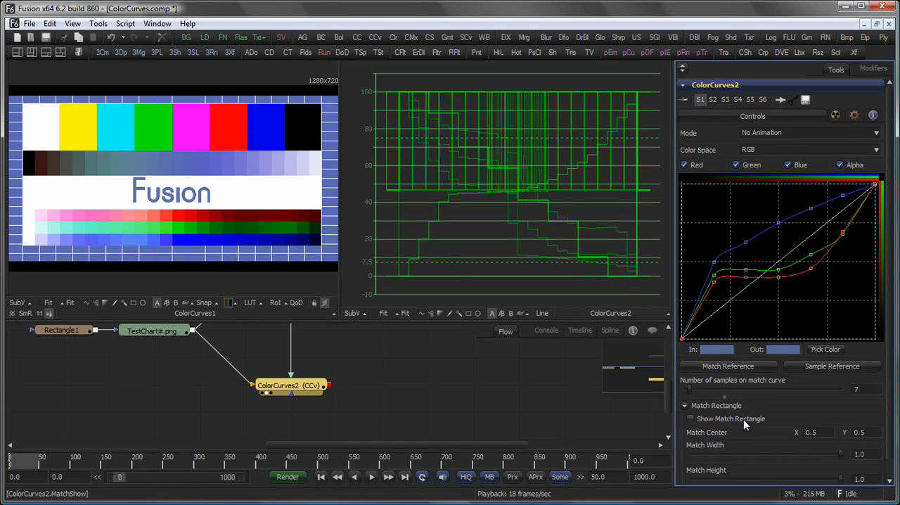
click(689, 419)
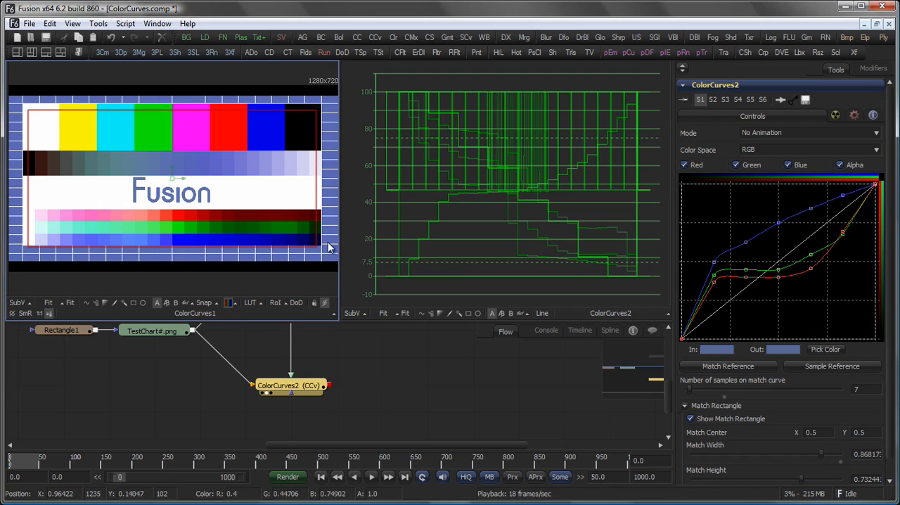
click(728, 365)
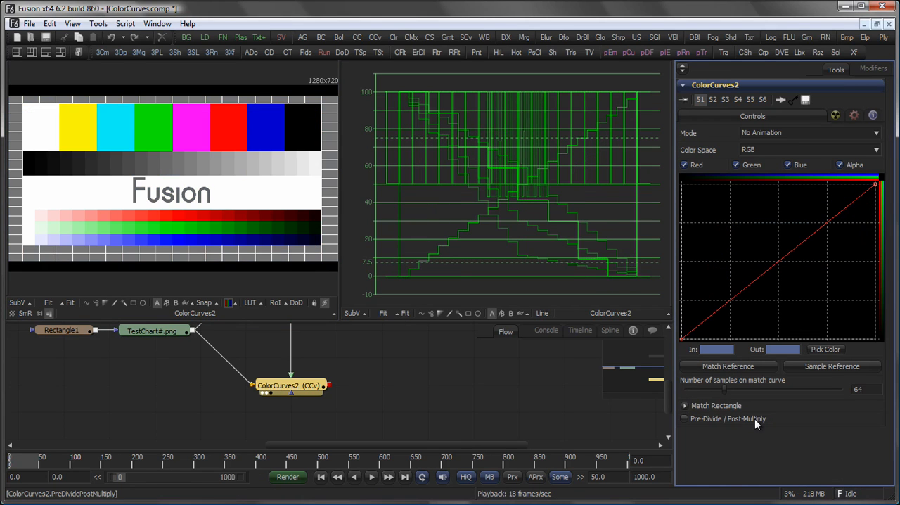
click(684, 419)
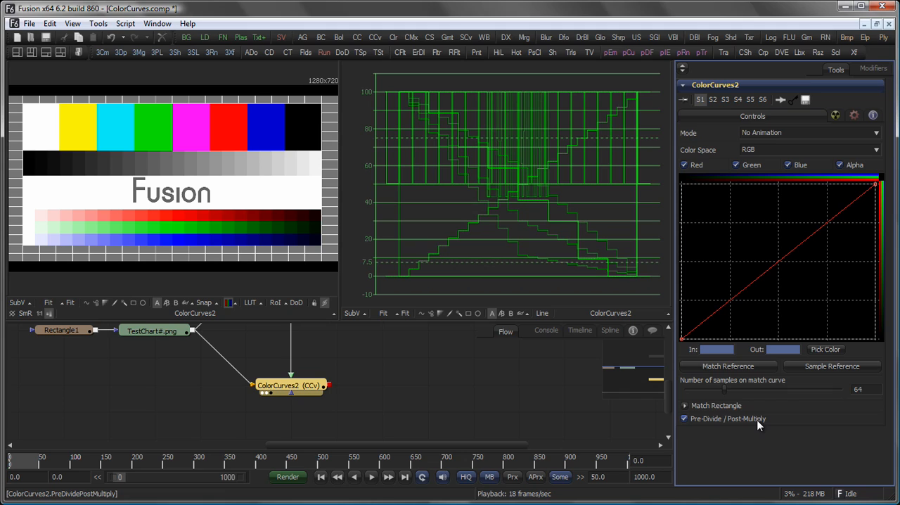
click(683, 419)
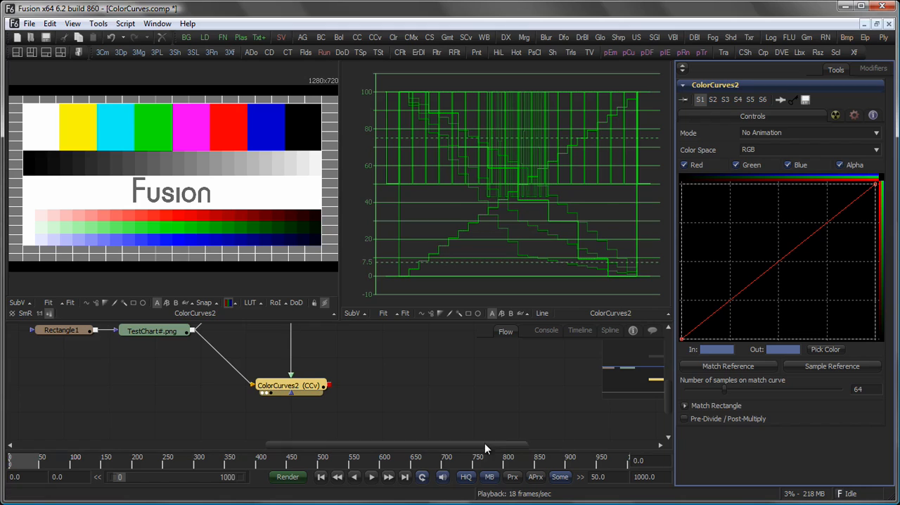
click(289, 386)
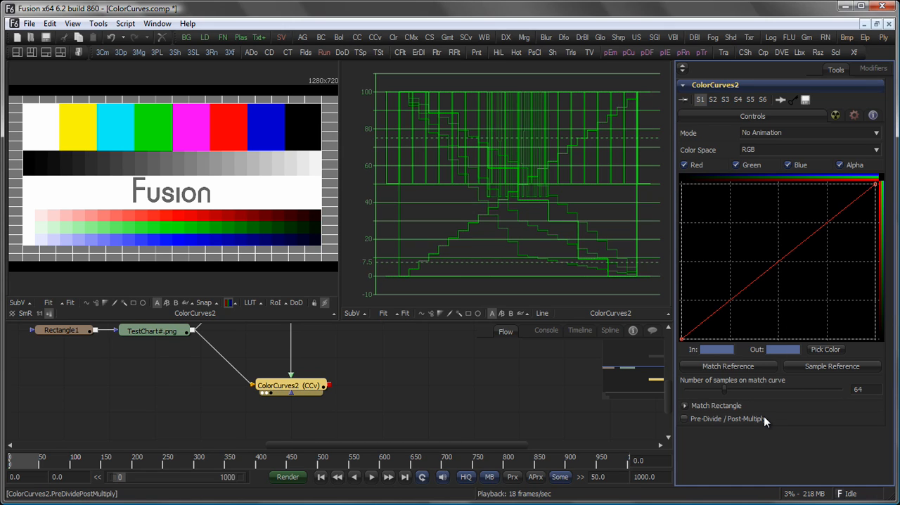
mouse_move(737, 439)
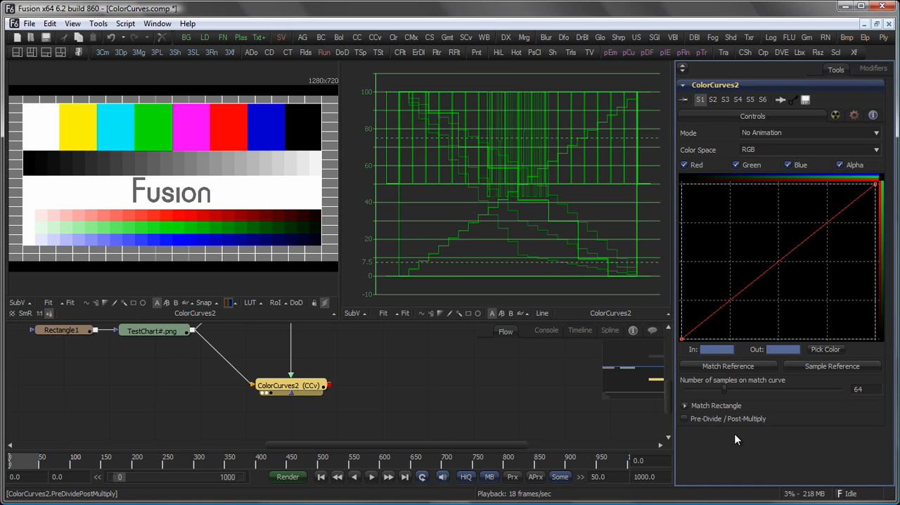